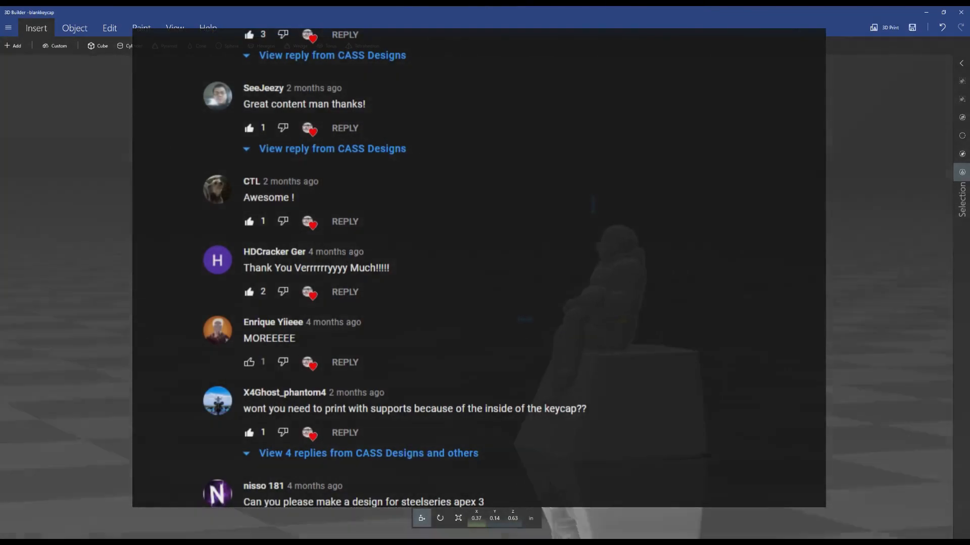
Sketch a centre rectangle at the origin on the top plane with width and height dimensions.
scroll("down", 3)
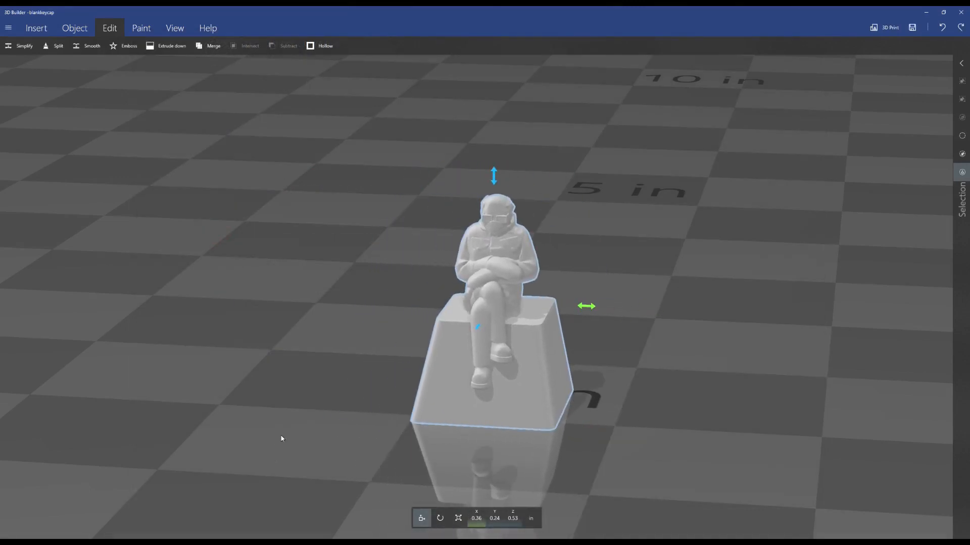
left_click(10, 27)
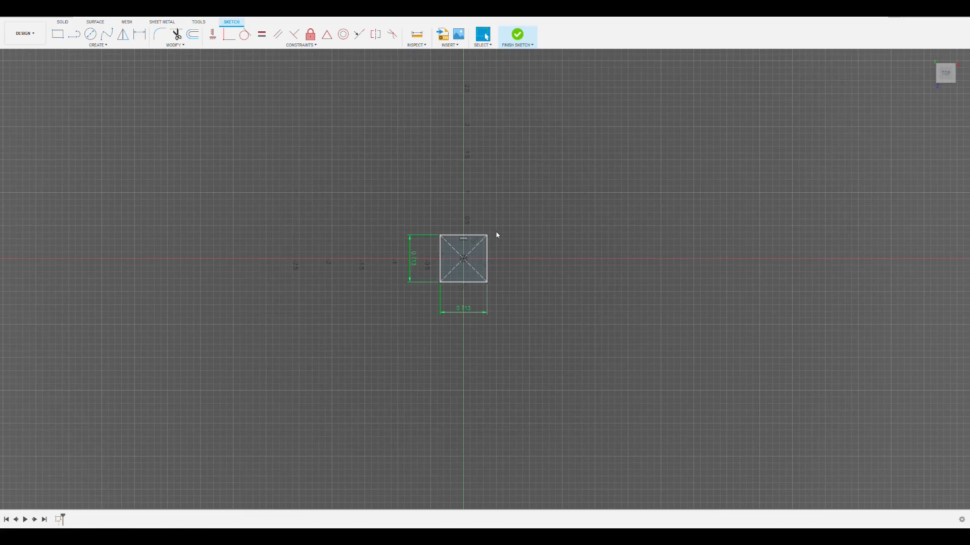
left_click(517, 33)
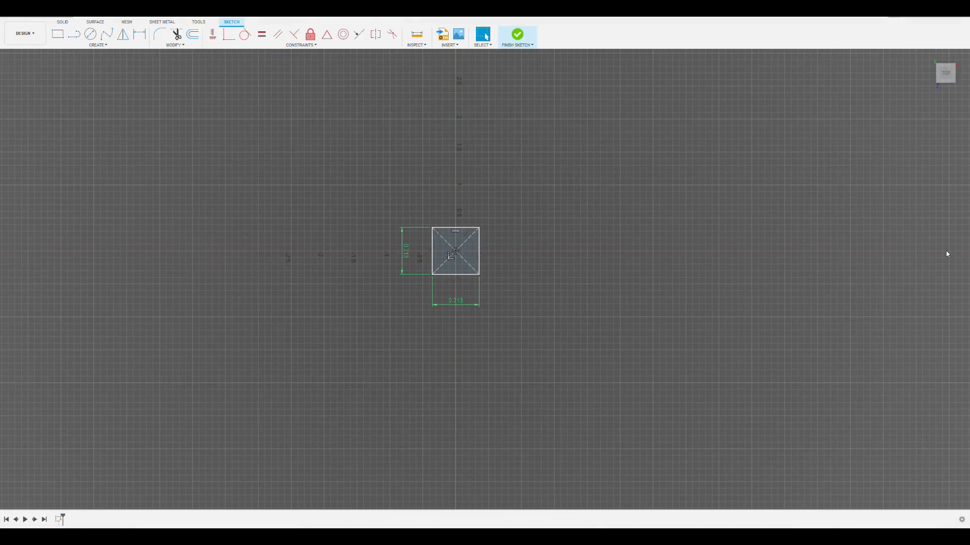
Finish the square sketch and extrude its profile upward into the solid keycap base block.
left_click(518, 33)
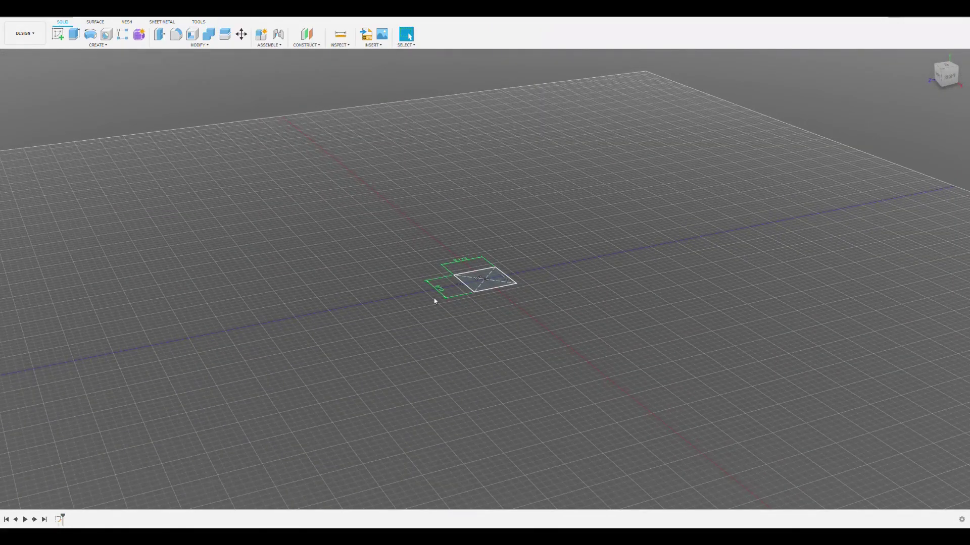
left_click(74, 32)
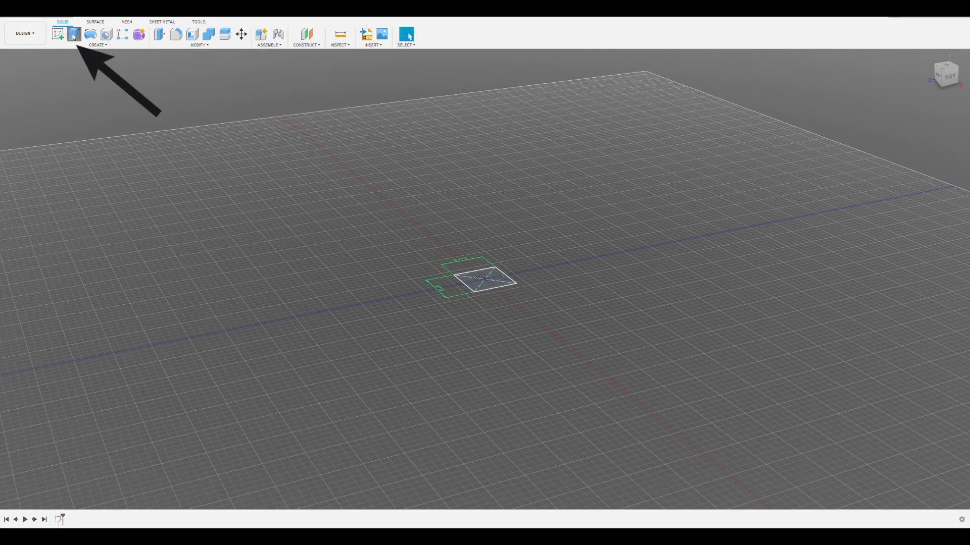
left_click(74, 33)
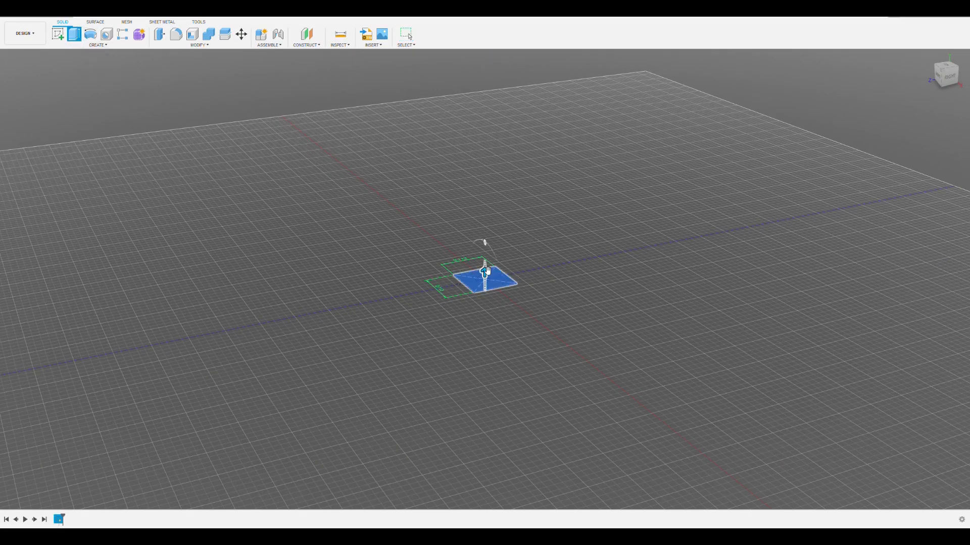
left_click_drag(484, 267, 484, 232)
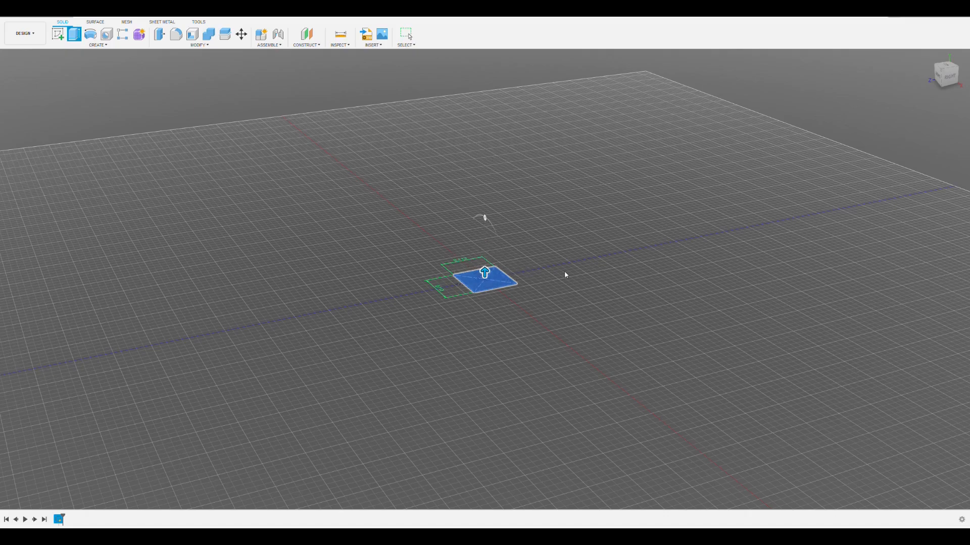
left_click_drag(484, 272, 483, 246)
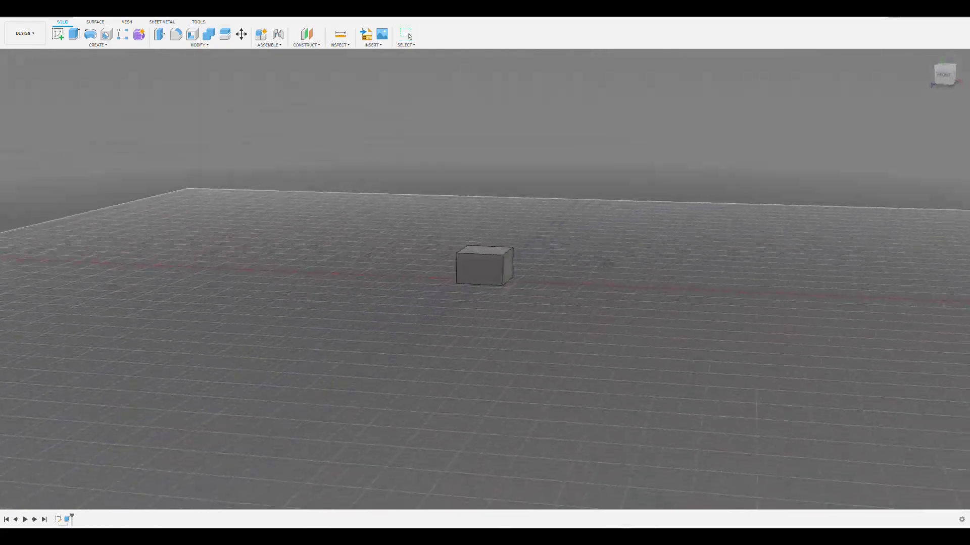
Sketch dimensioned corner triangles with lines on the block's front face.
left_click(485, 275)
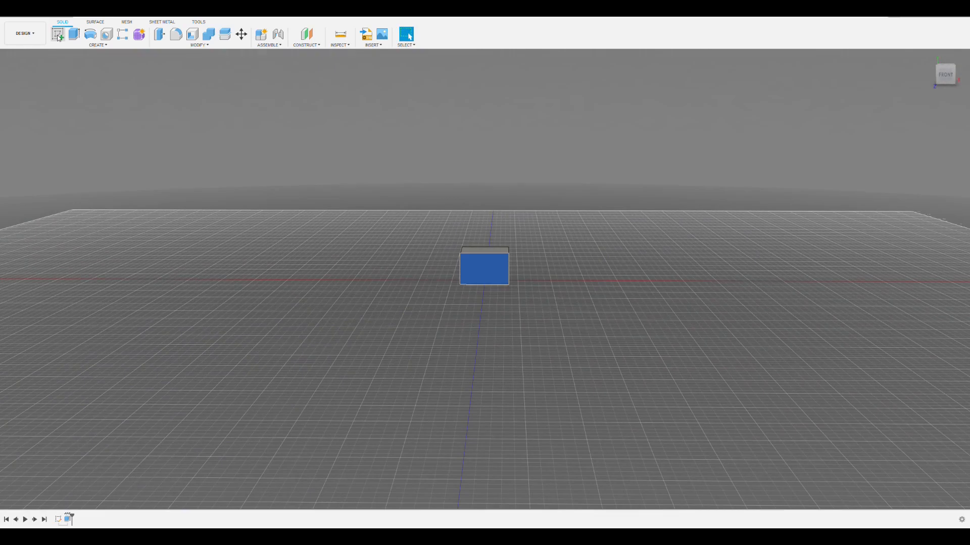
left_click(55, 33)
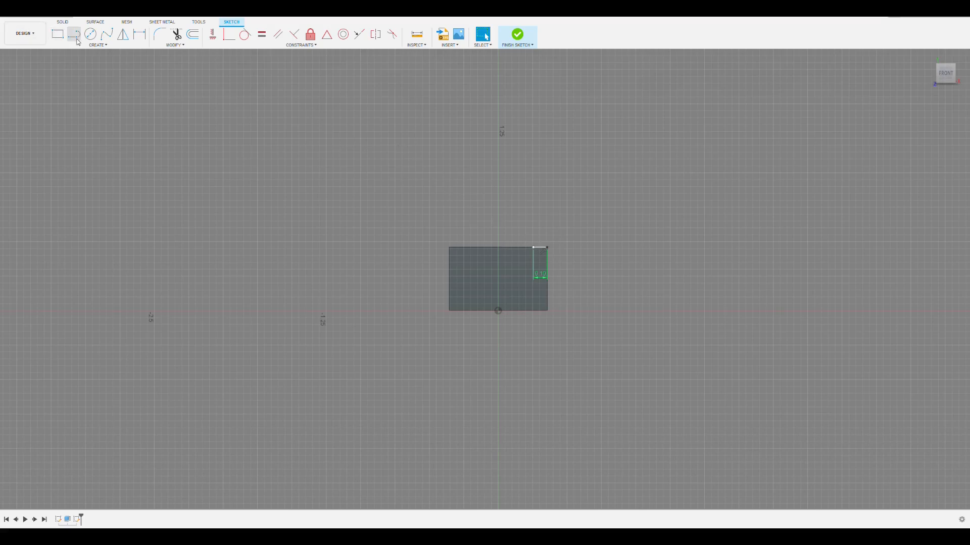
left_click(73, 34)
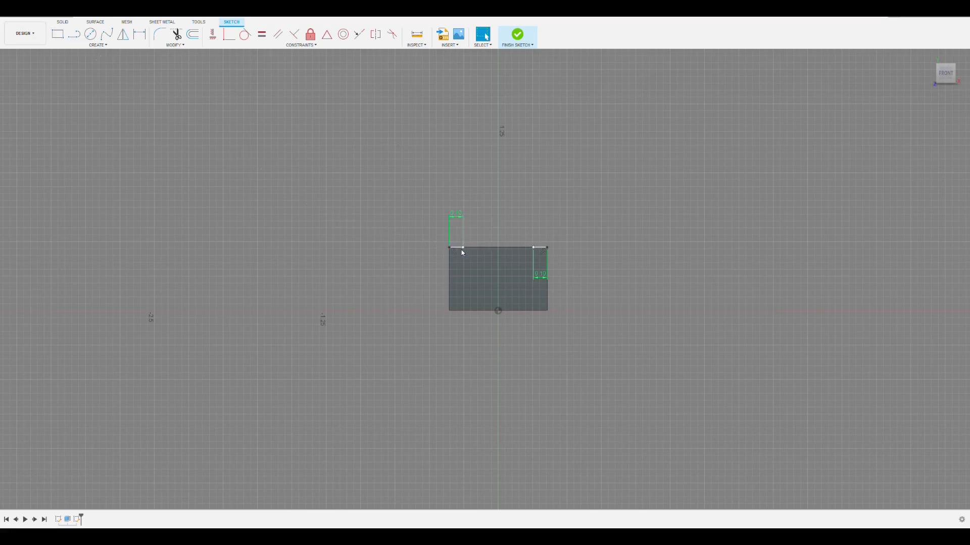
left_click(75, 34)
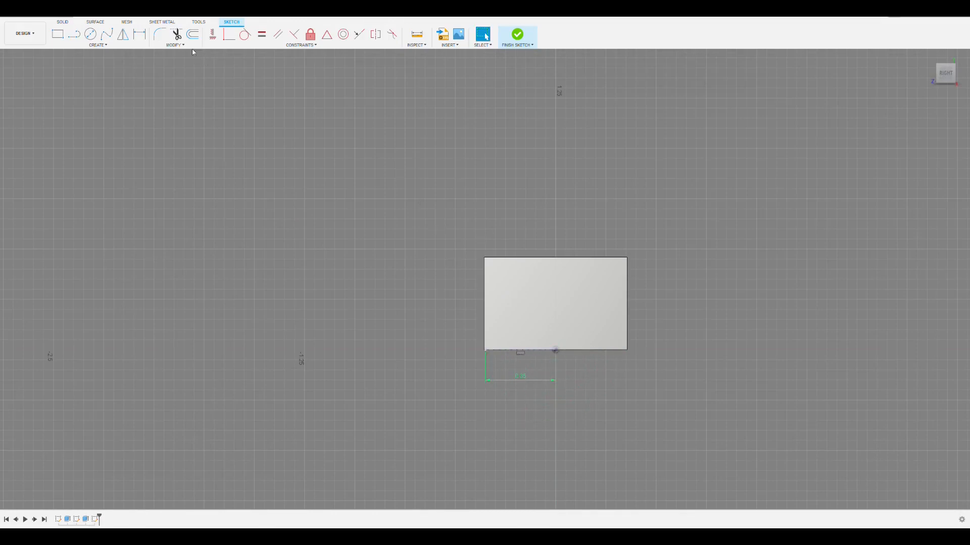
Draw a dimensioned line profile along the edge of the block's right face.
left_click(75, 35)
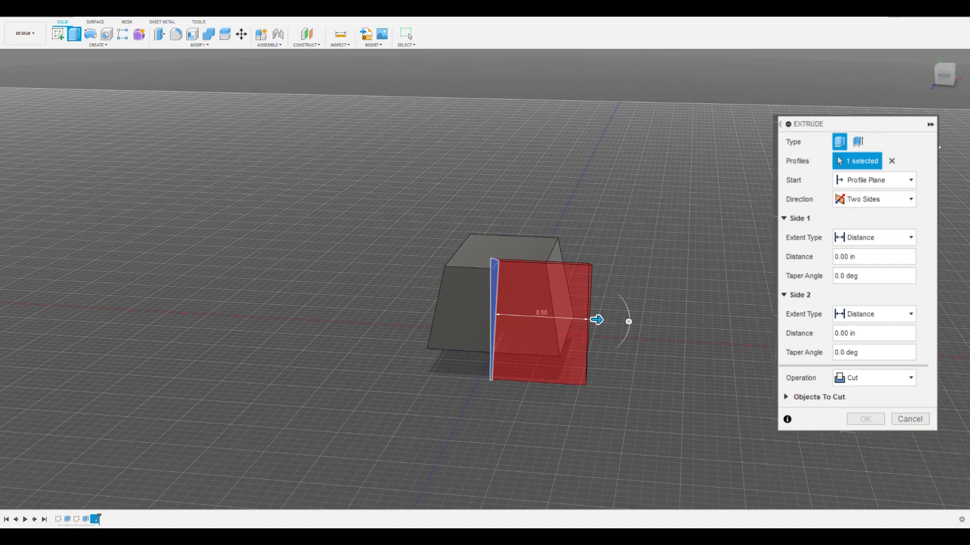
Cut the triangle profile symmetrically through the block to taper its sides.
left_click_drag(596, 320, 395, 309)
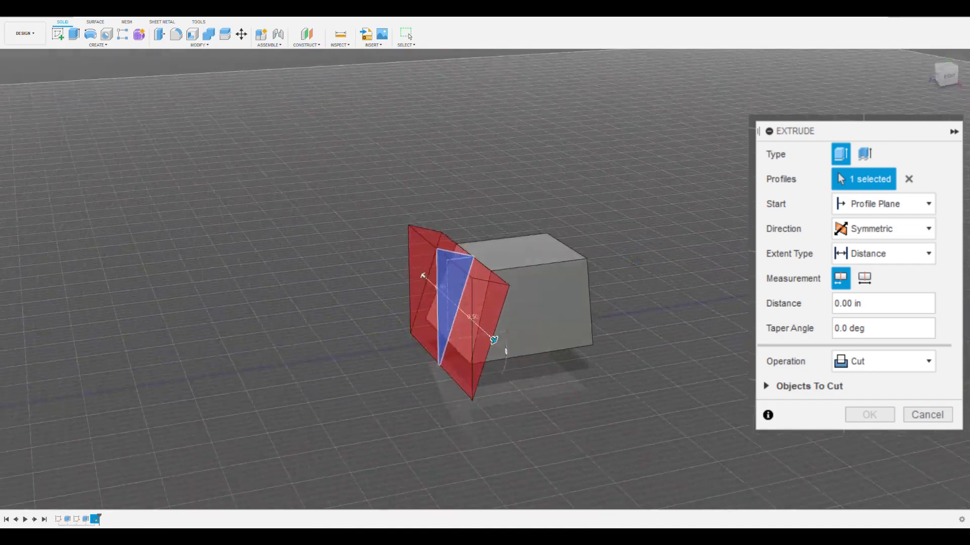
left_click(868, 414)
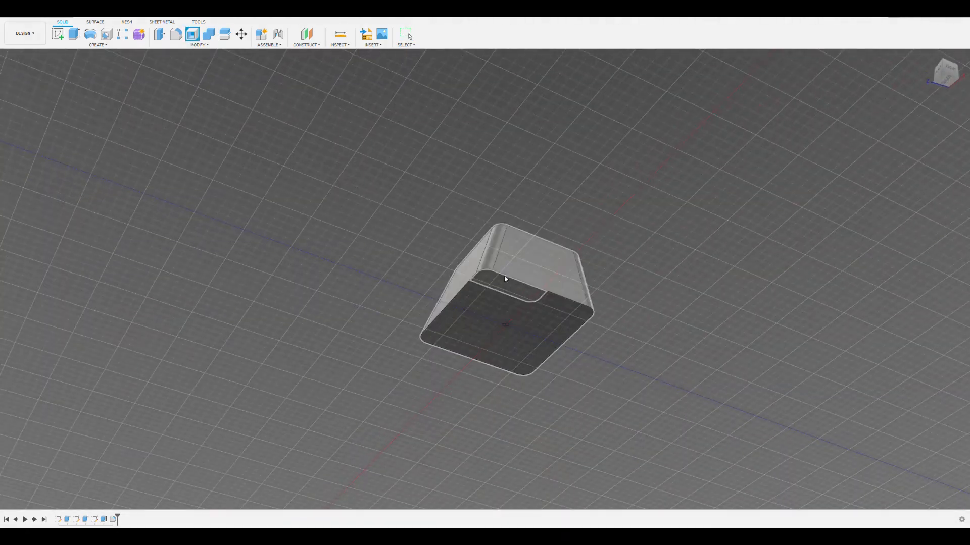
left_click(505, 297)
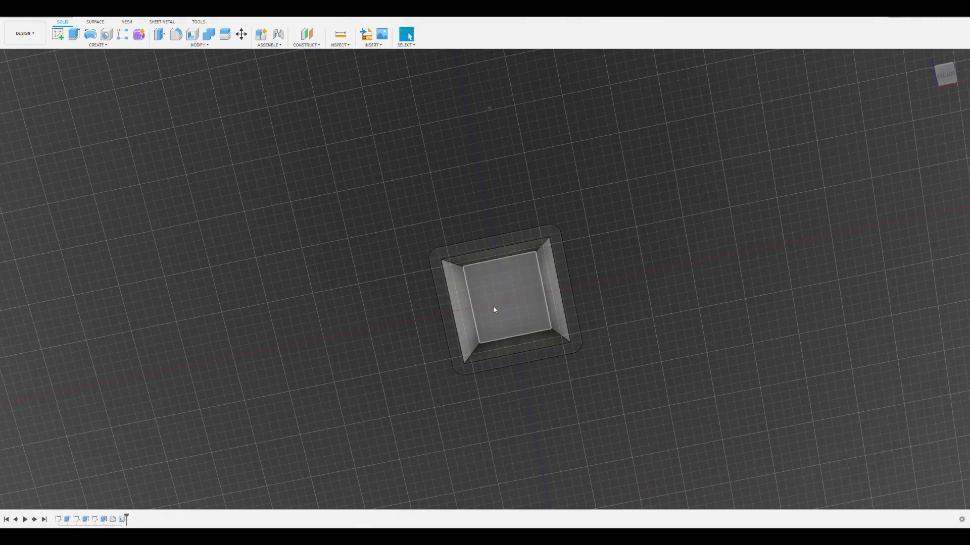
left_click(497, 309)
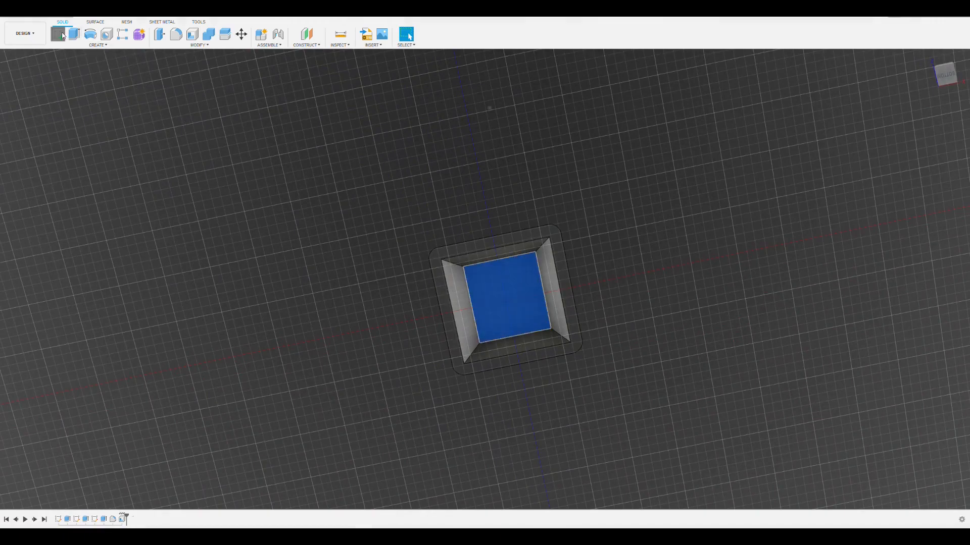
Draw a centre-diameter circle on the cavity's inner floor and finish the sketch.
left_click(505, 301)
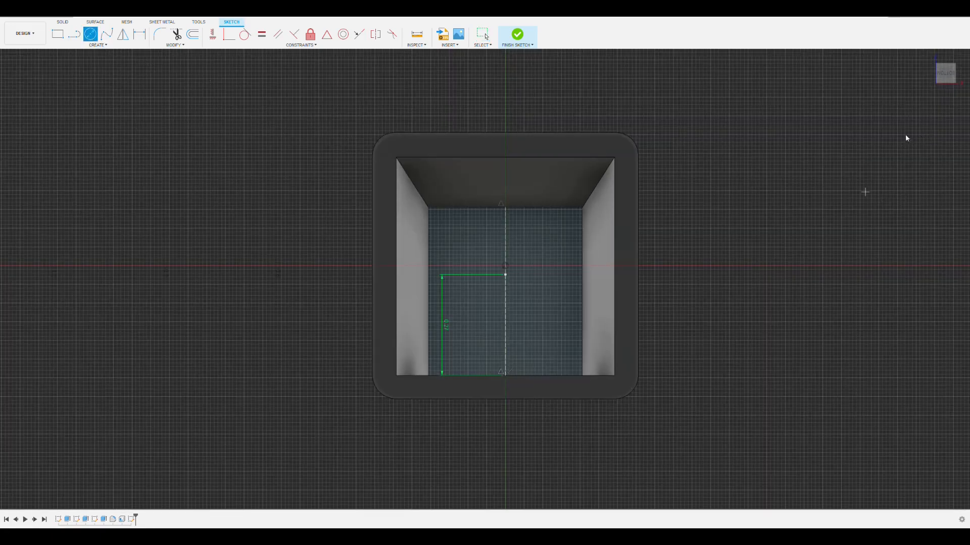
left_click_drag(504, 275, 543, 272)
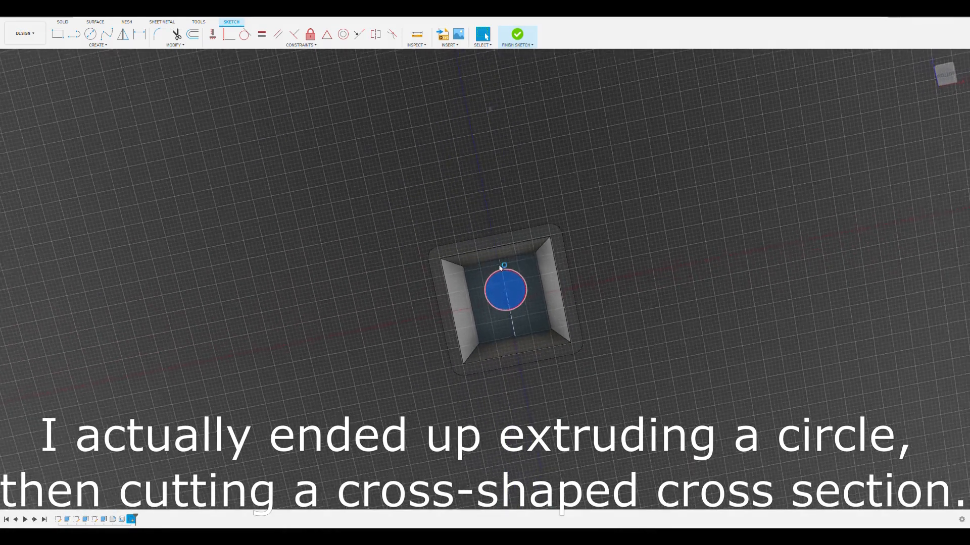
left_click(517, 34)
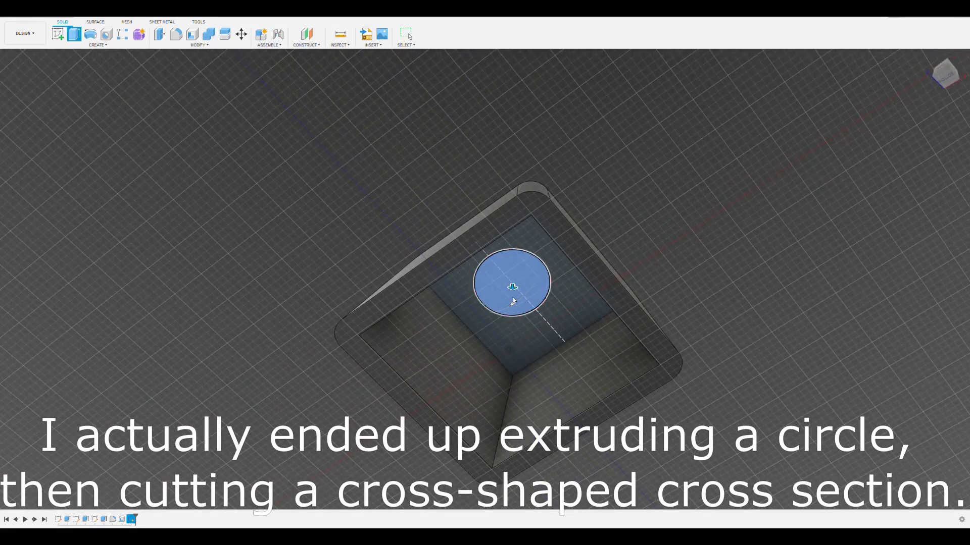
Extrude the circle into a stem post and sketch a dimensioned cross on its end face.
left_click_drag(513, 287, 516, 321)
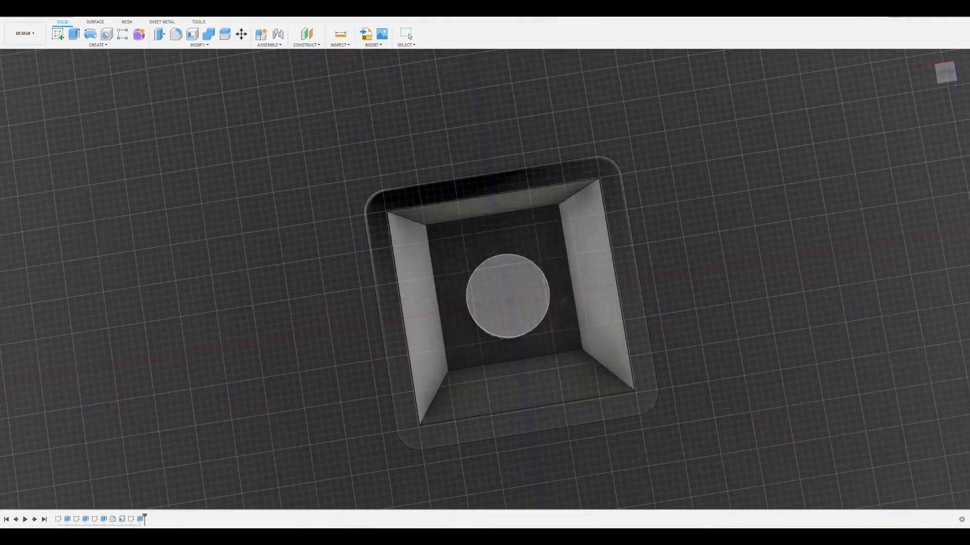
left_click(508, 295)
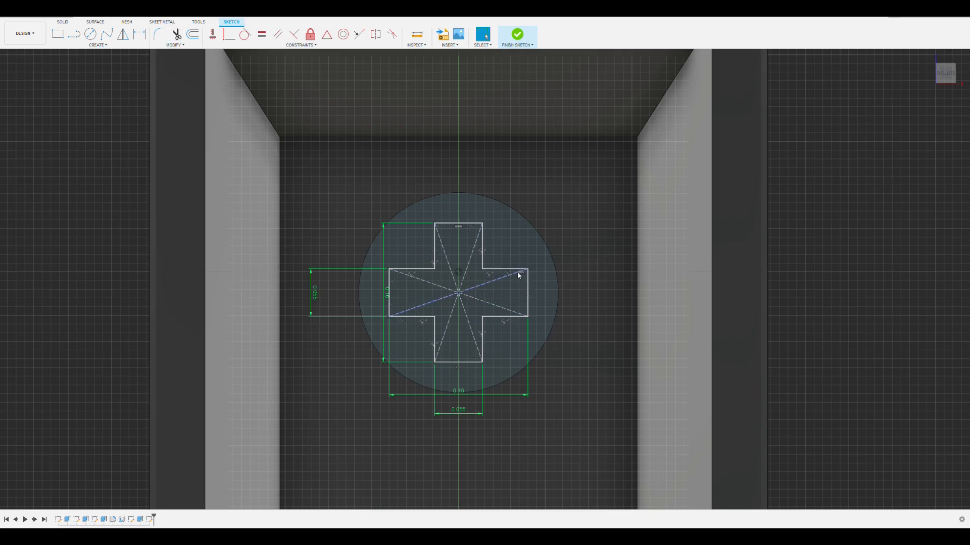
Cut the cross profile into the stem post with an extrude.
left_click(505, 269)
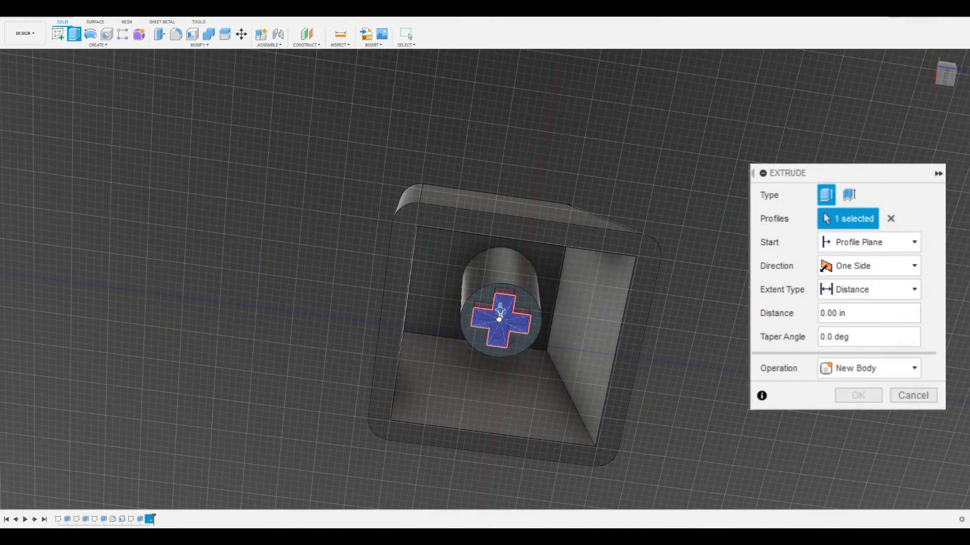
left_click_drag(497, 318, 486, 294)
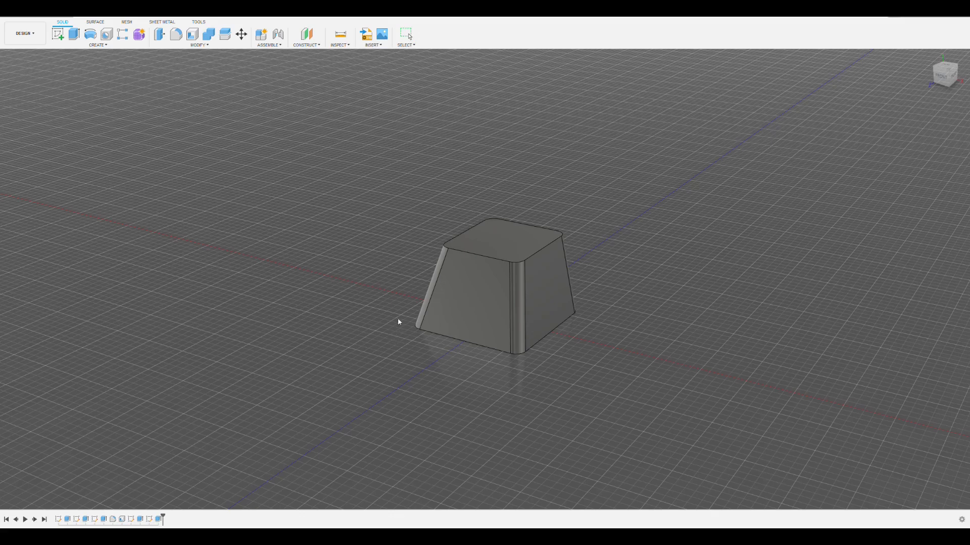
mouse_move(93, 87)
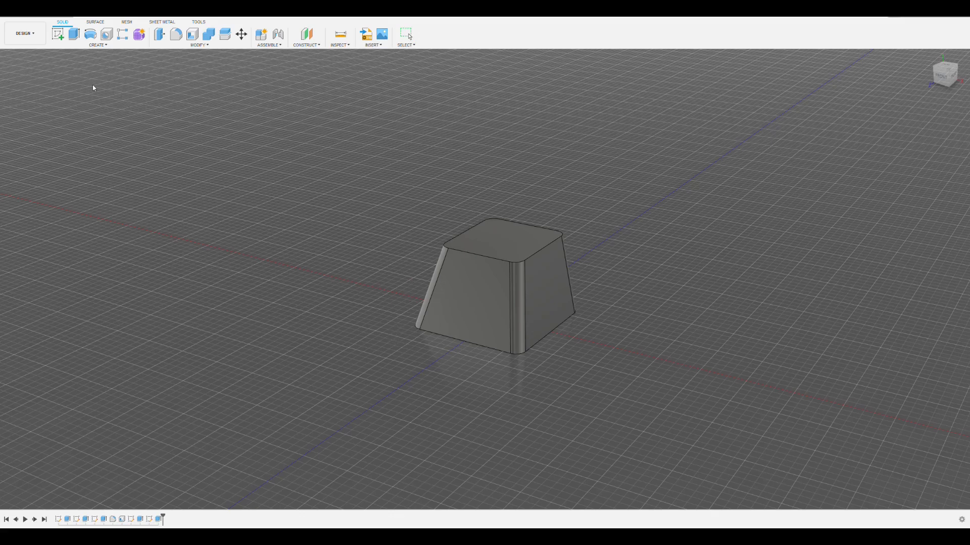
mouse_move(37, 121)
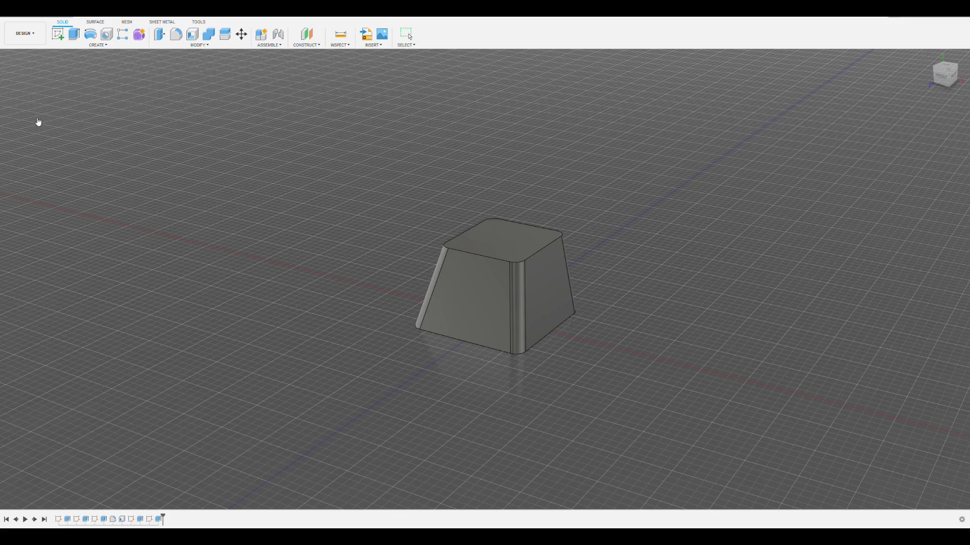
mouse_move(411, 34)
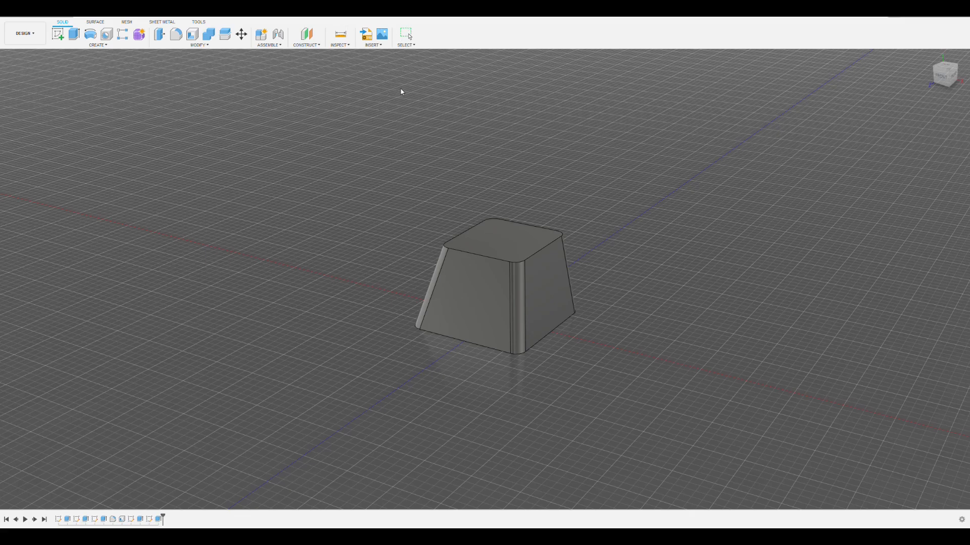
mouse_move(129, 159)
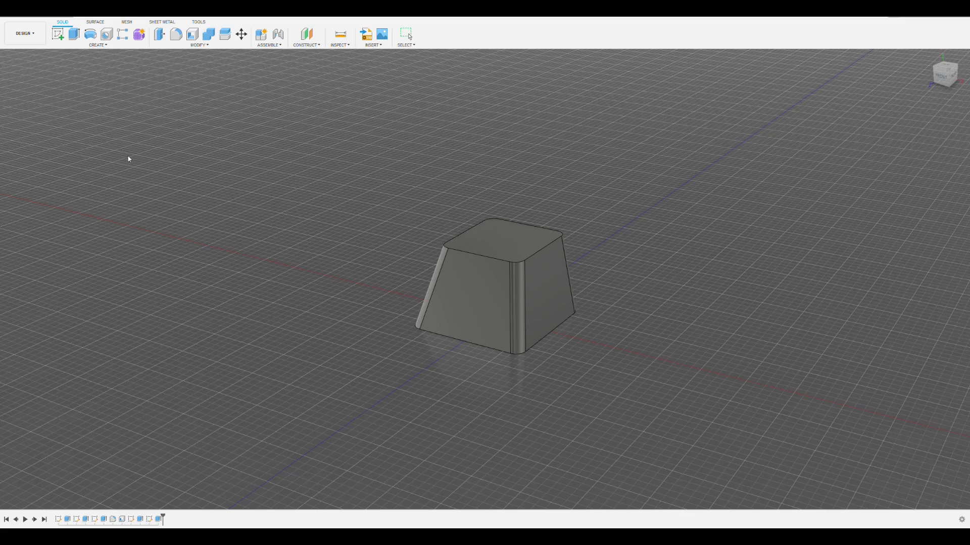
mouse_move(432, 42)
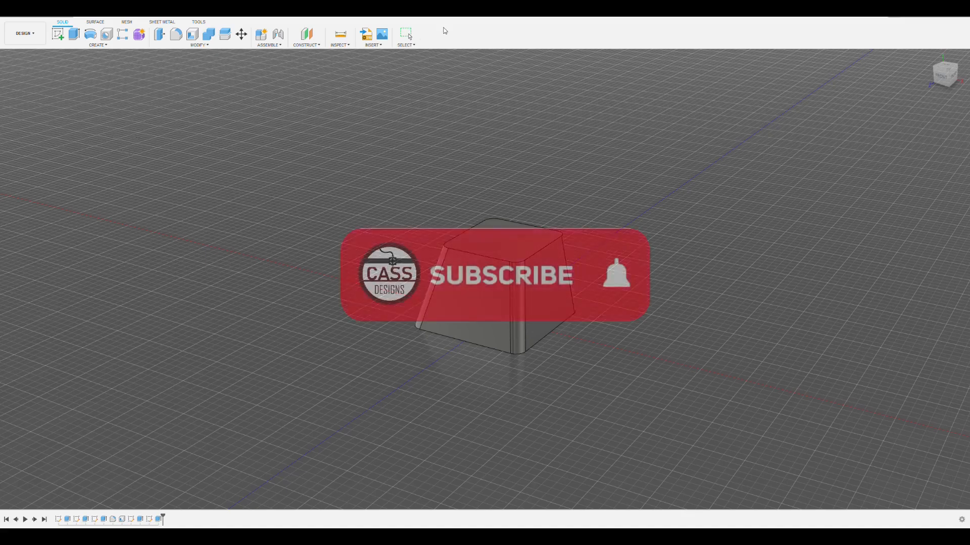
left_click(501, 277)
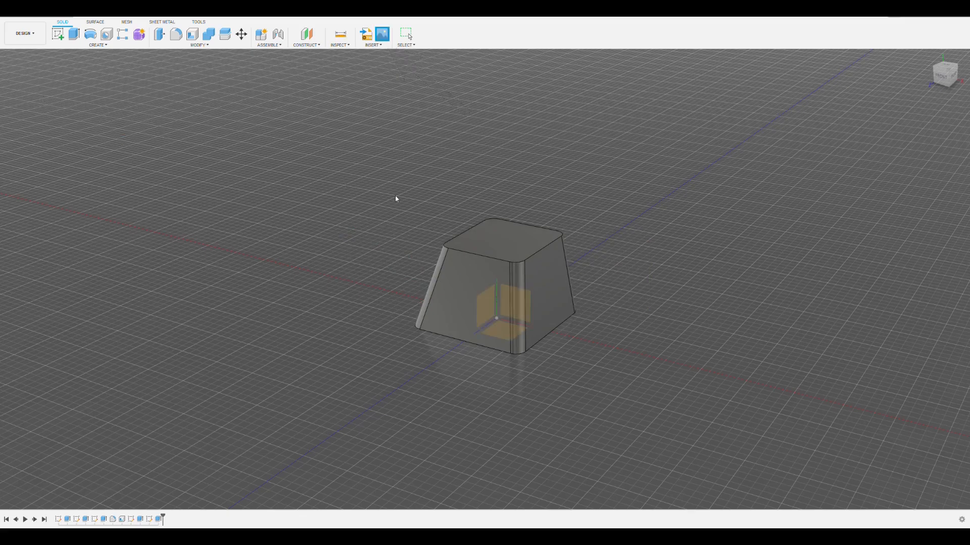
Insert the logo image as a canvas on the top face and resize it to fit.
left_click(501, 242)
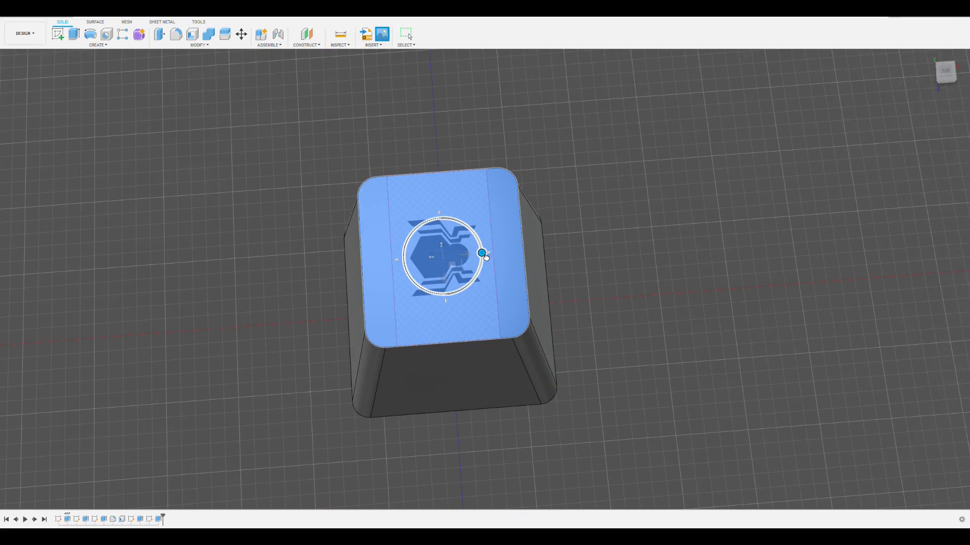
left_click_drag(484, 255, 442, 218)
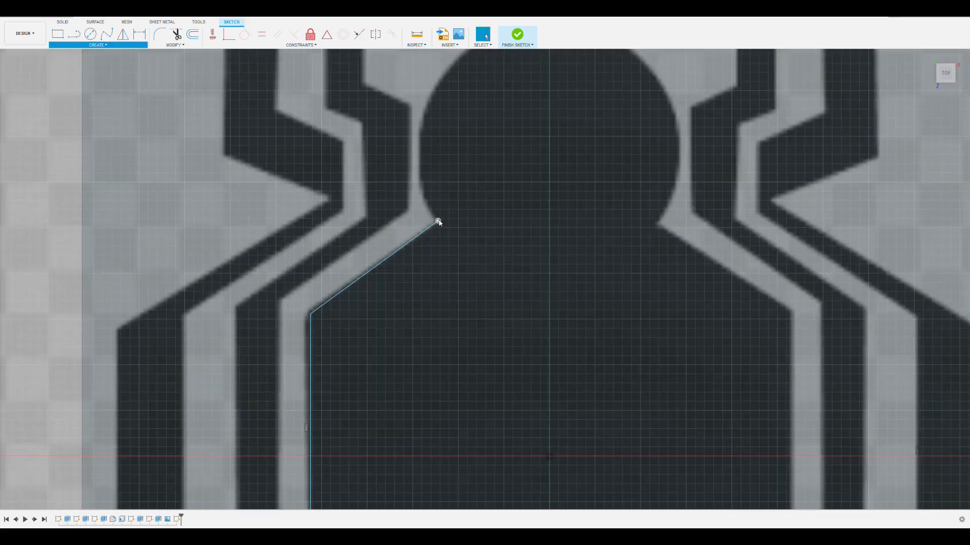
mouse_move(74, 94)
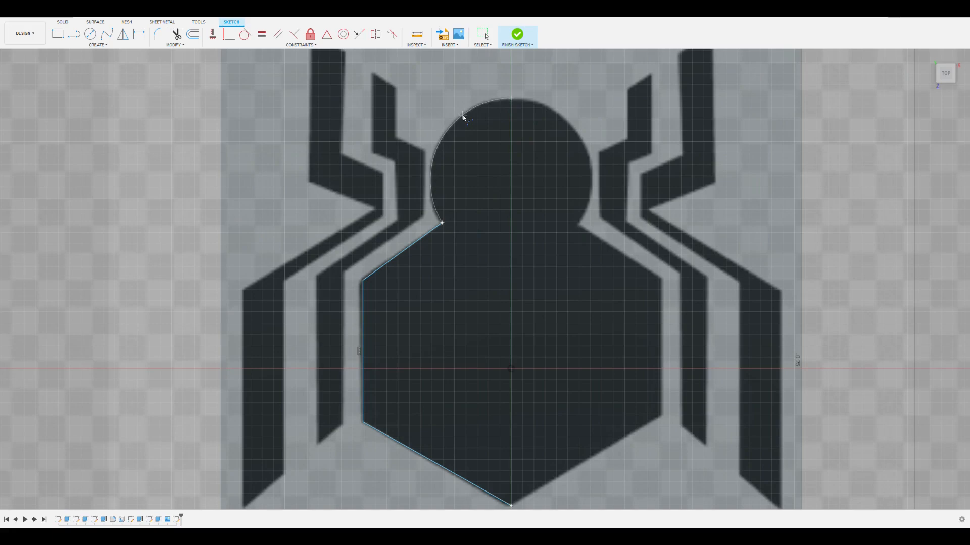
Trace the spider's body and left legs point by point with sketch lines over the canvas.
scroll("down", 3)
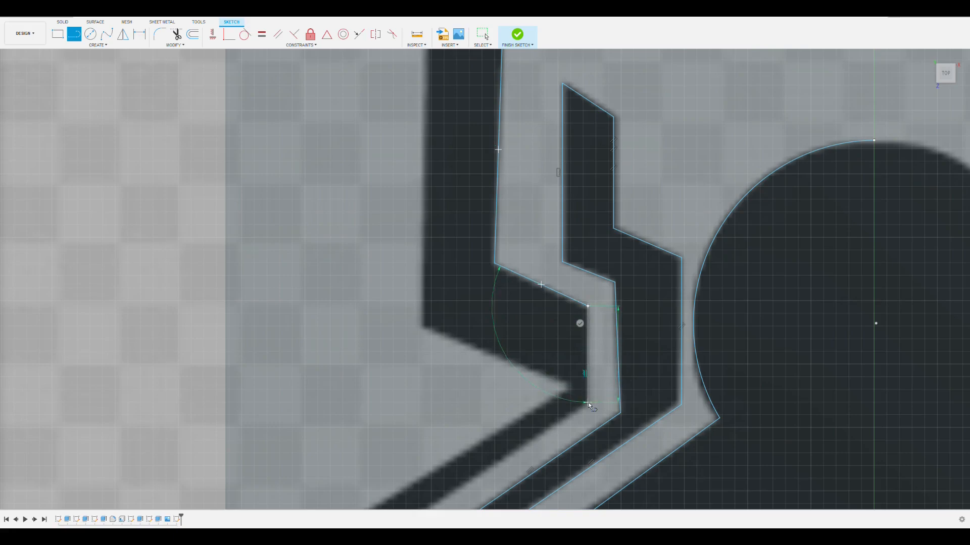
scroll("down", 3)
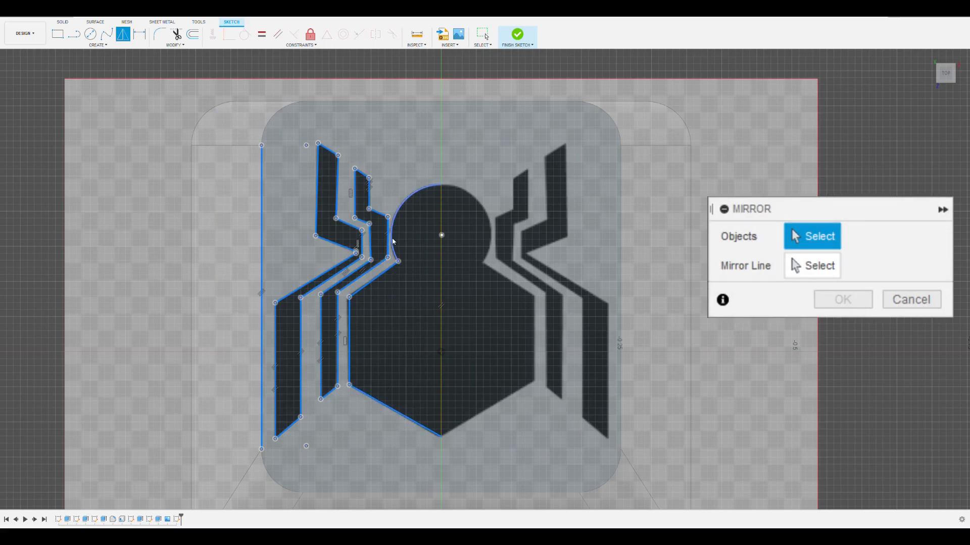
mouse_move(487, 281)
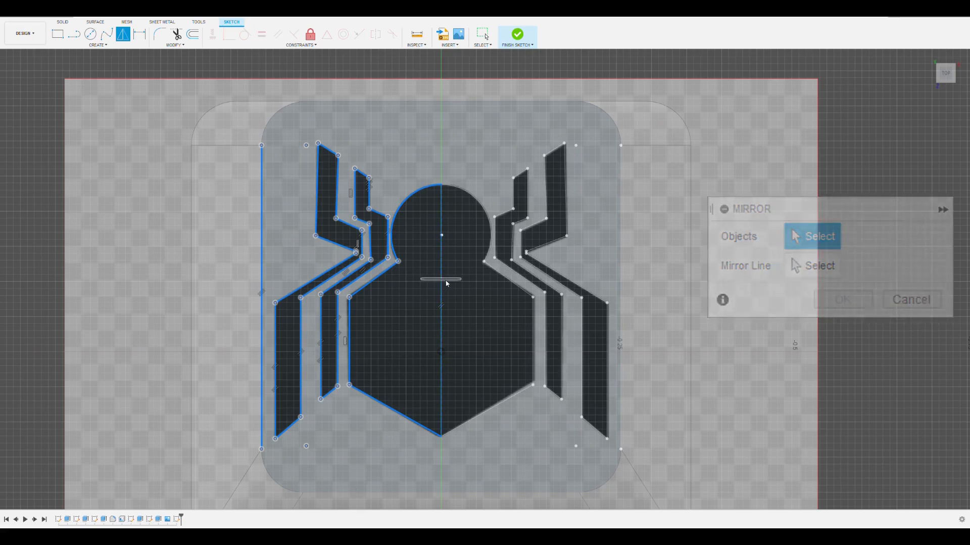
Confirm the mirror of the logo's left half across the vertical centre line.
left_click(911, 299)
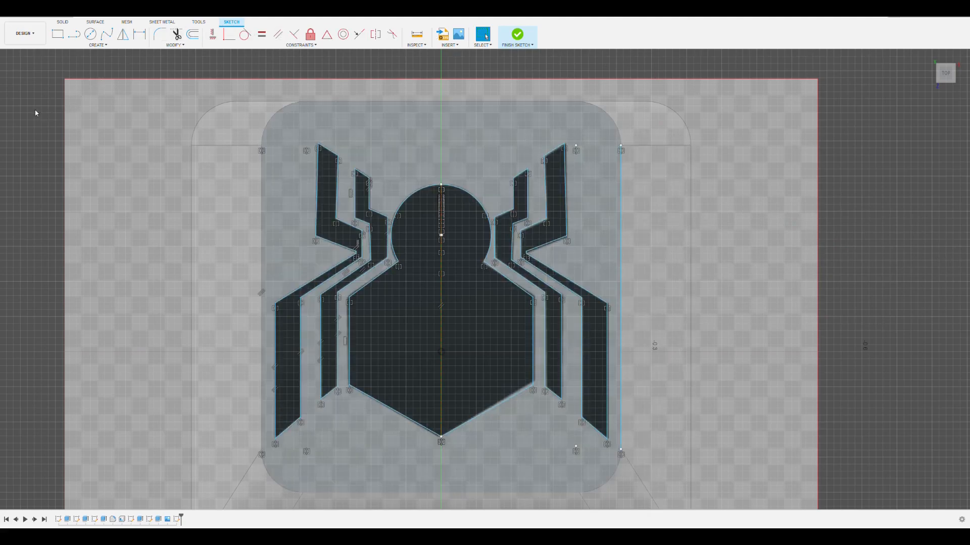
mouse_move(22, 118)
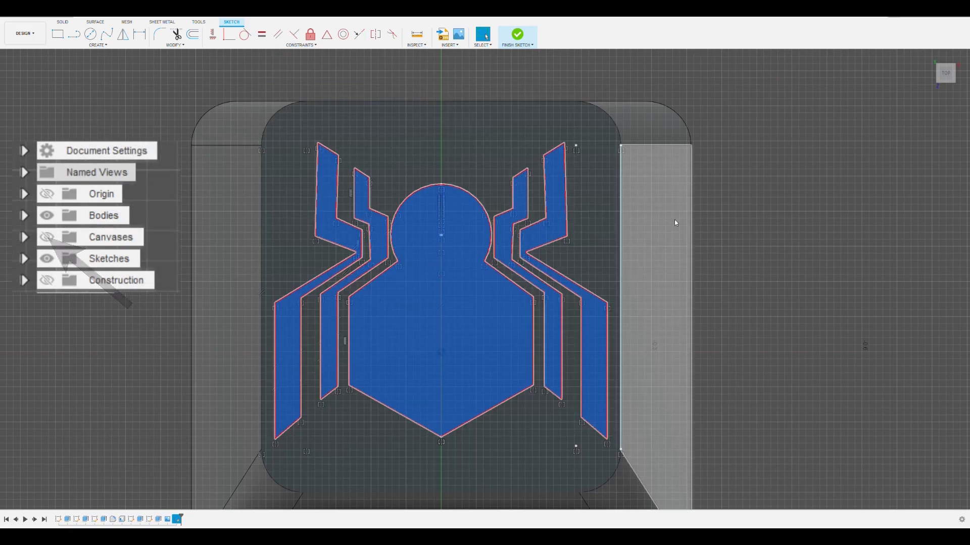
Hide the Canvases reference image so only the traced logo profiles remain visible.
left_click(518, 34)
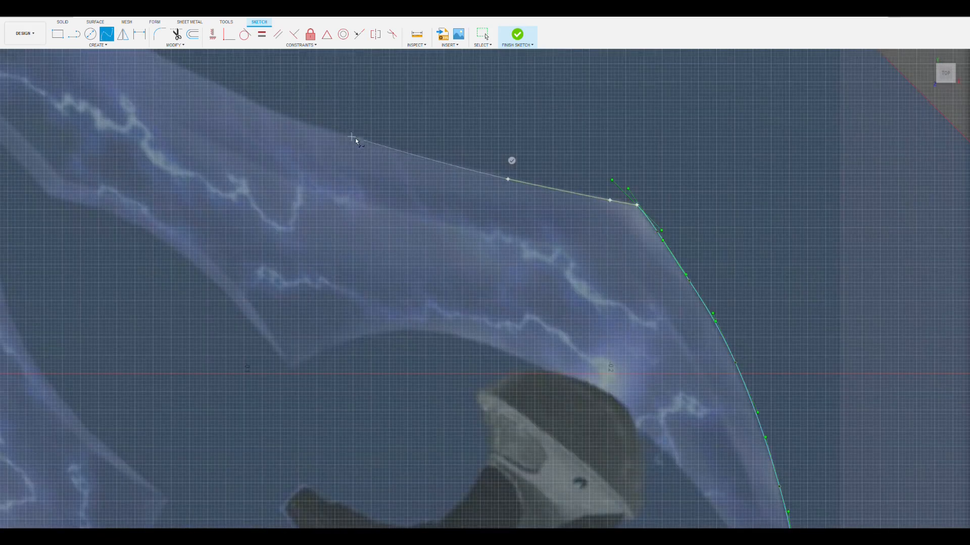
Trace the crossed energy swords' hilt and blade outlines over the canvas with lines and splines.
scroll("down", 3)
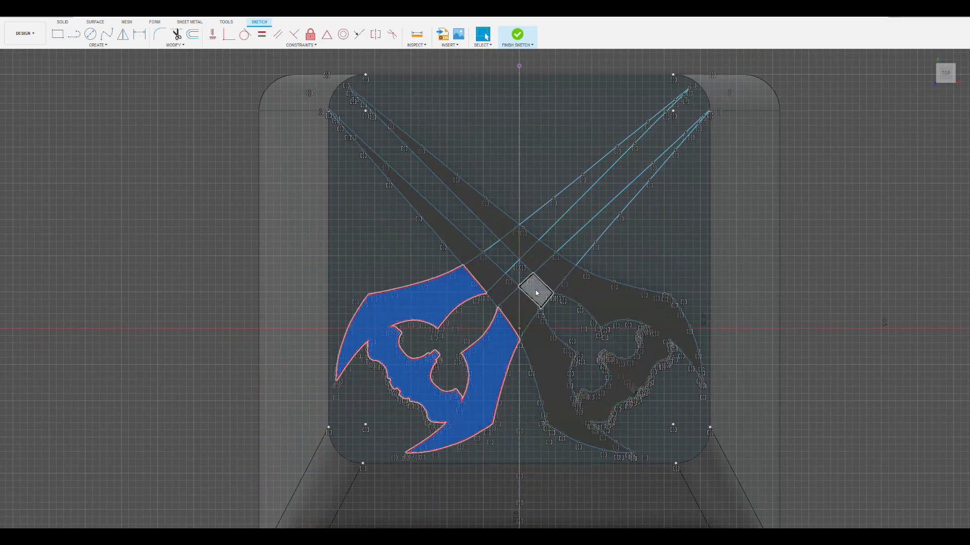
Extrude the left guard and both inner hilt profiles to emboss them on the keycap.
left_click(518, 34)
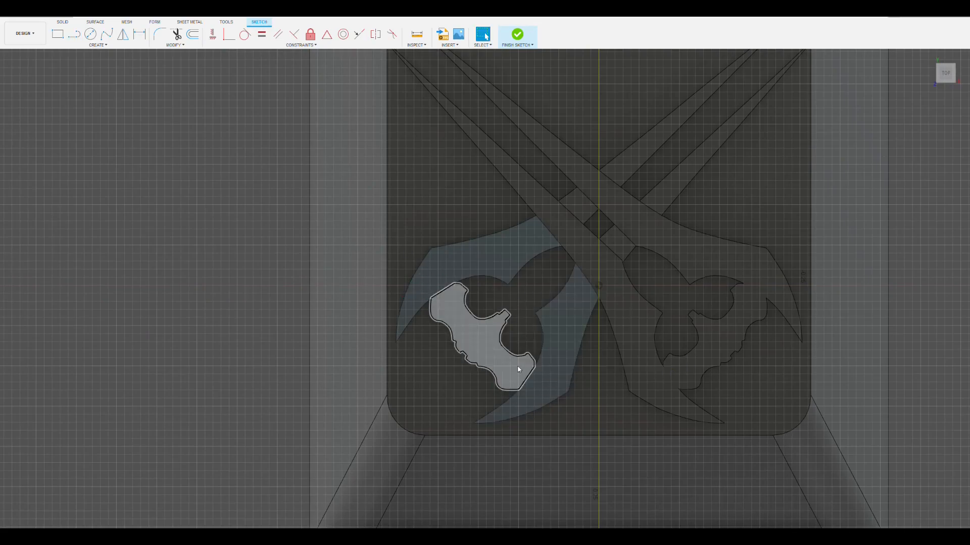
left_click(519, 32)
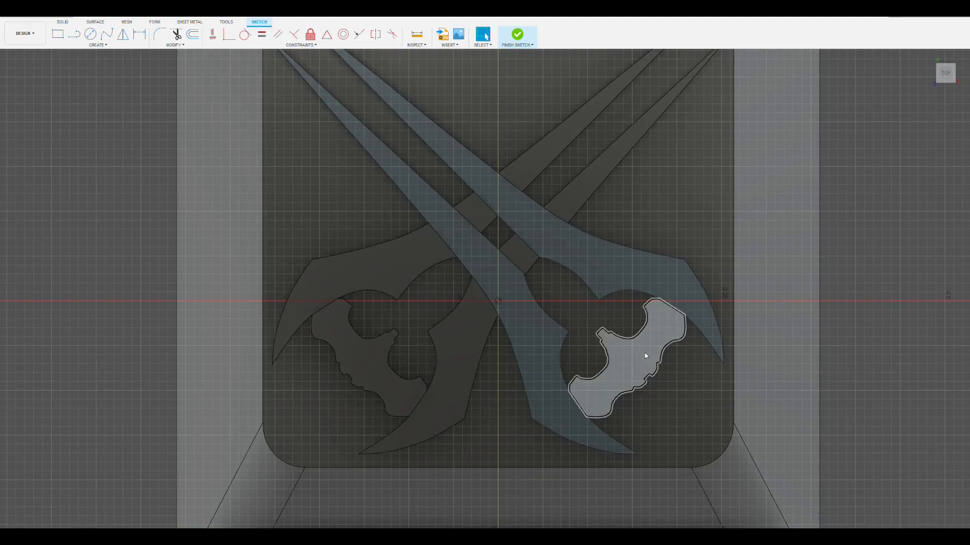
left_click(519, 31)
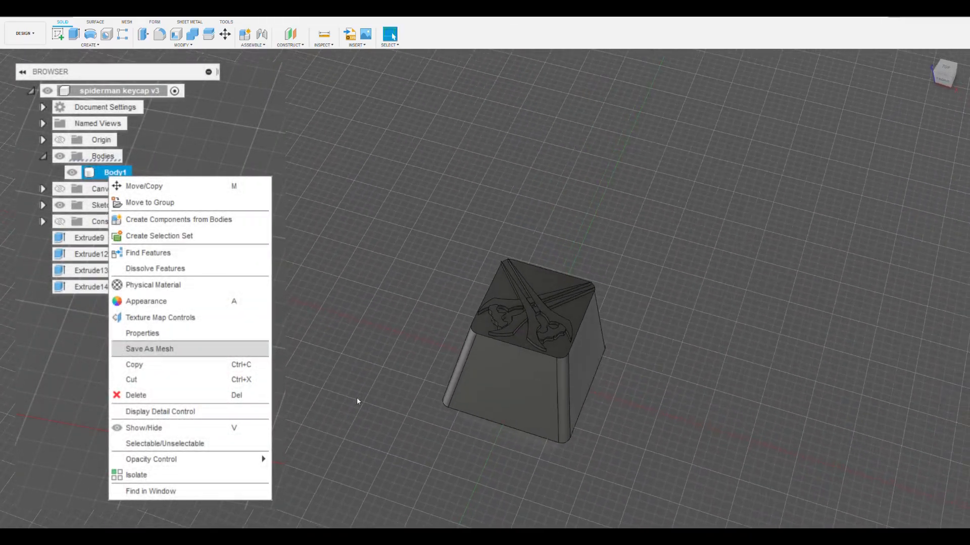
Export Body1 as a binary STL mesh via Save As Mesh.
left_click(149, 348)
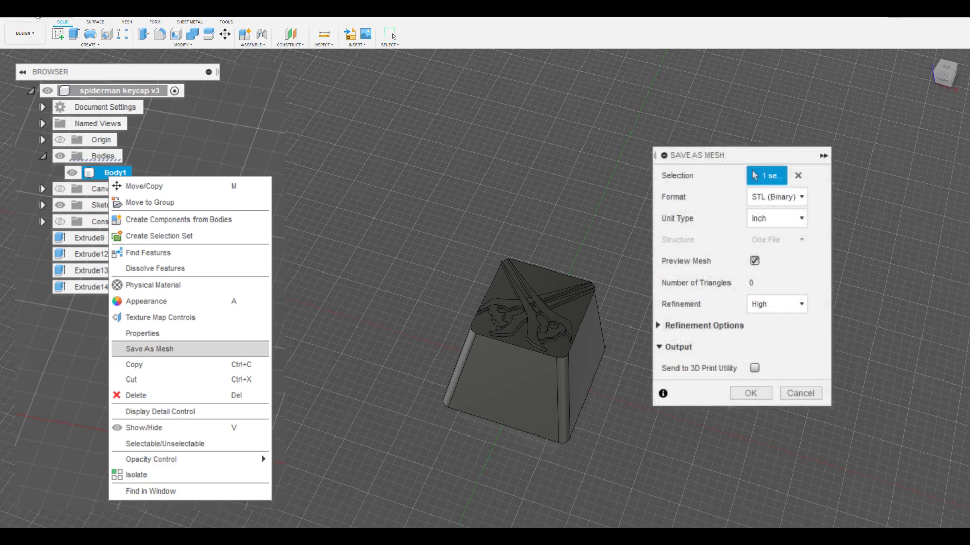
mouse_move(434, 275)
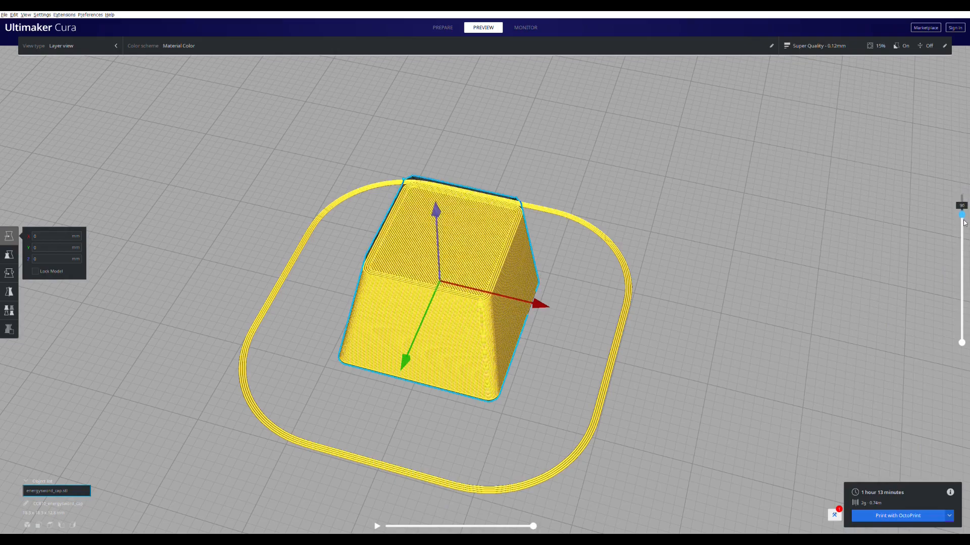
Scrub the layer slider from mid-height back to the embossed top and rotate the preview.
left_click_drag(961, 213, 961, 329)
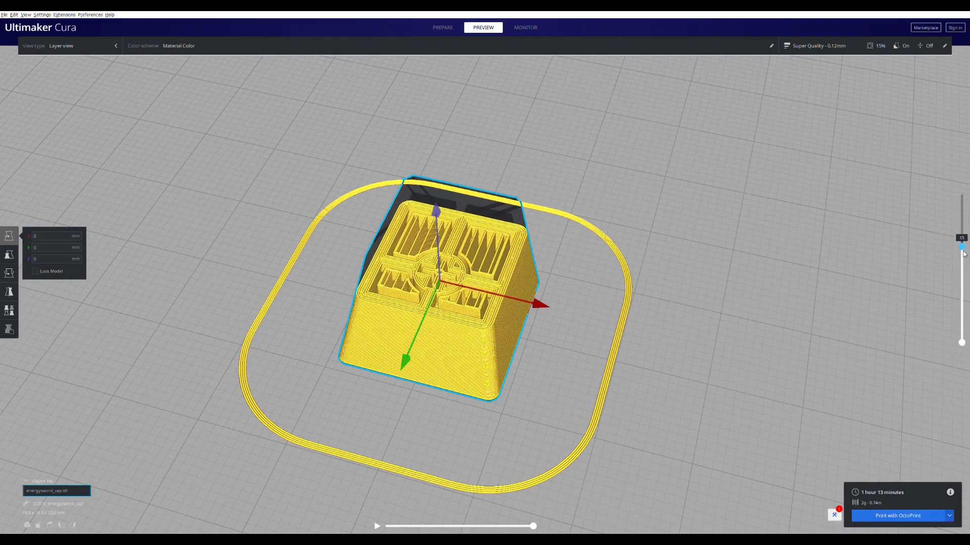
left_click_drag(962, 253, 962, 192)
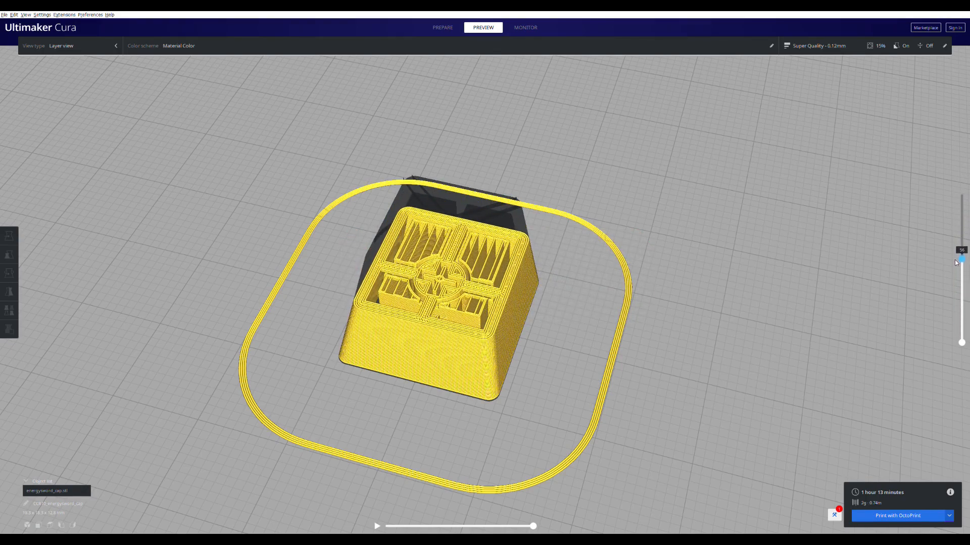
left_click_drag(961, 259, 961, 195)
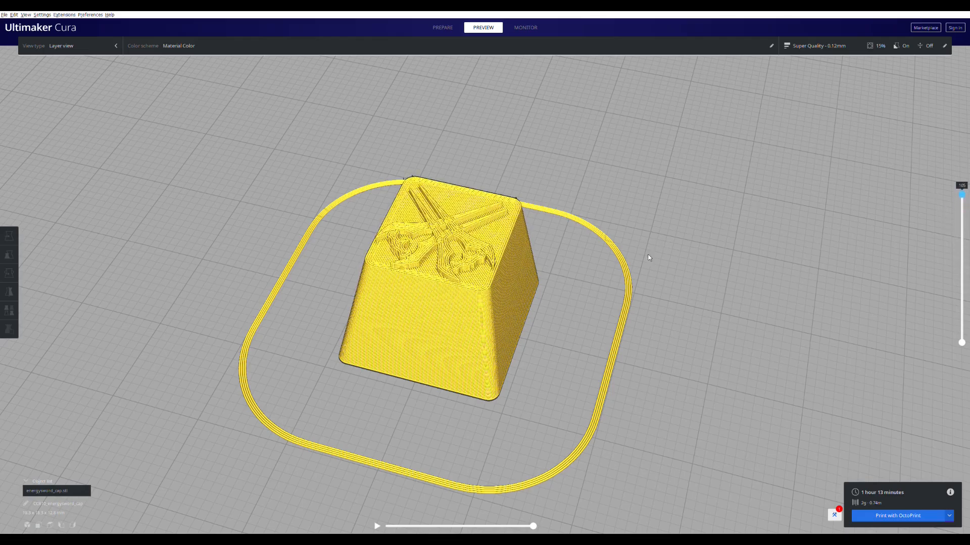
left_click_drag(649, 258, 536, 214)
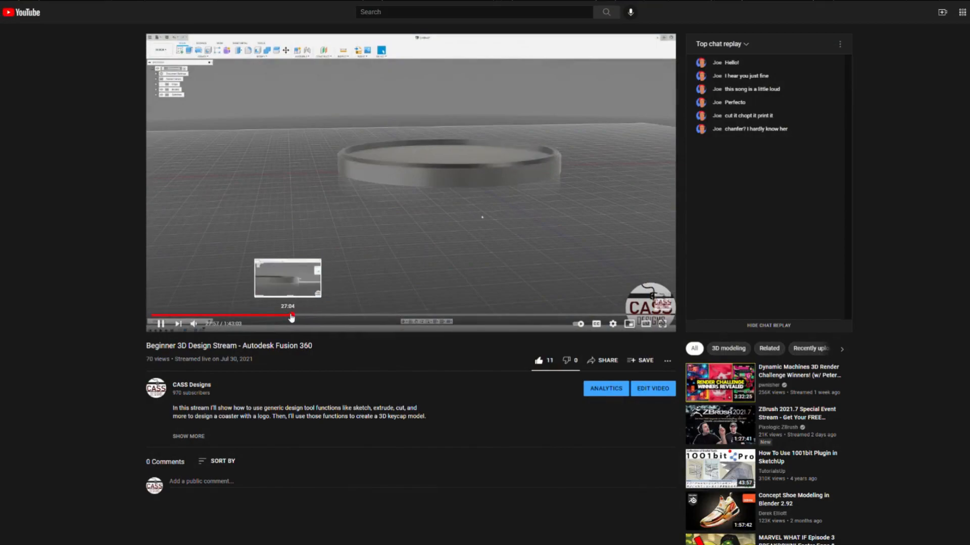
Seek the stream replay forward to the rimmed coaster design section.
left_click_drag(291, 317, 312, 316)
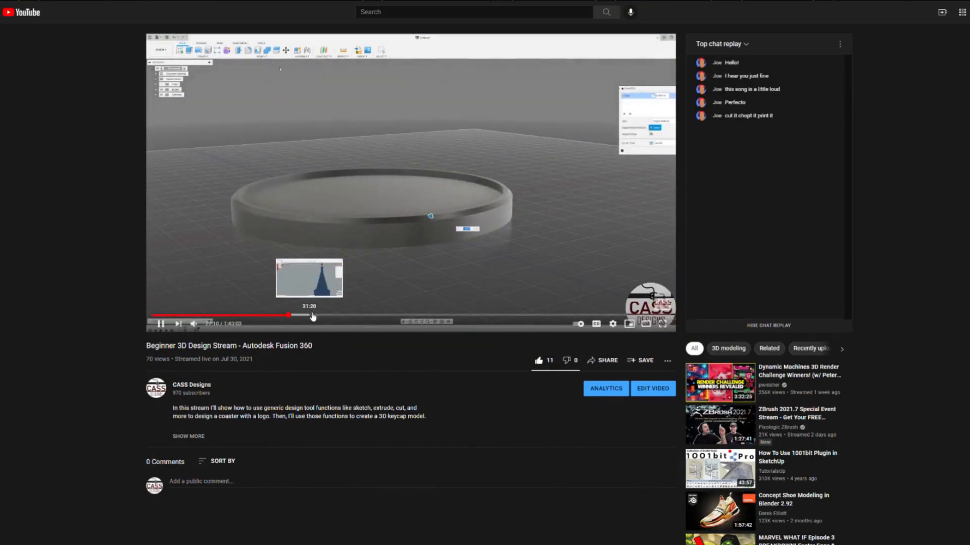